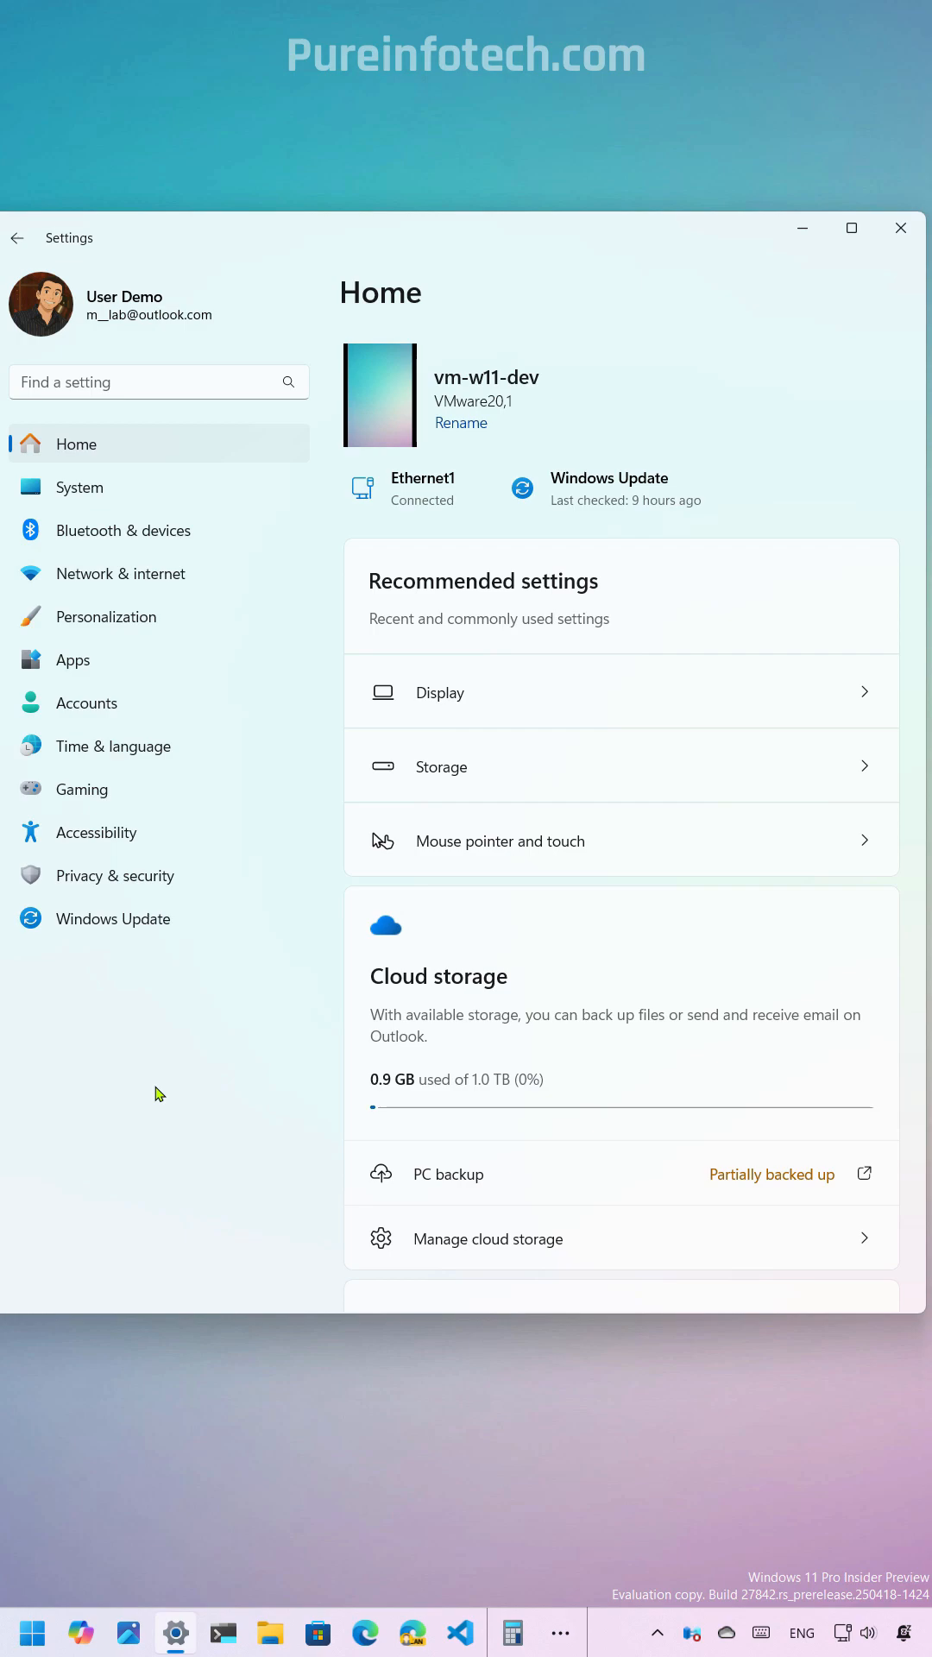
{"action": "mouse_move", "coordinate": [105, 789]}
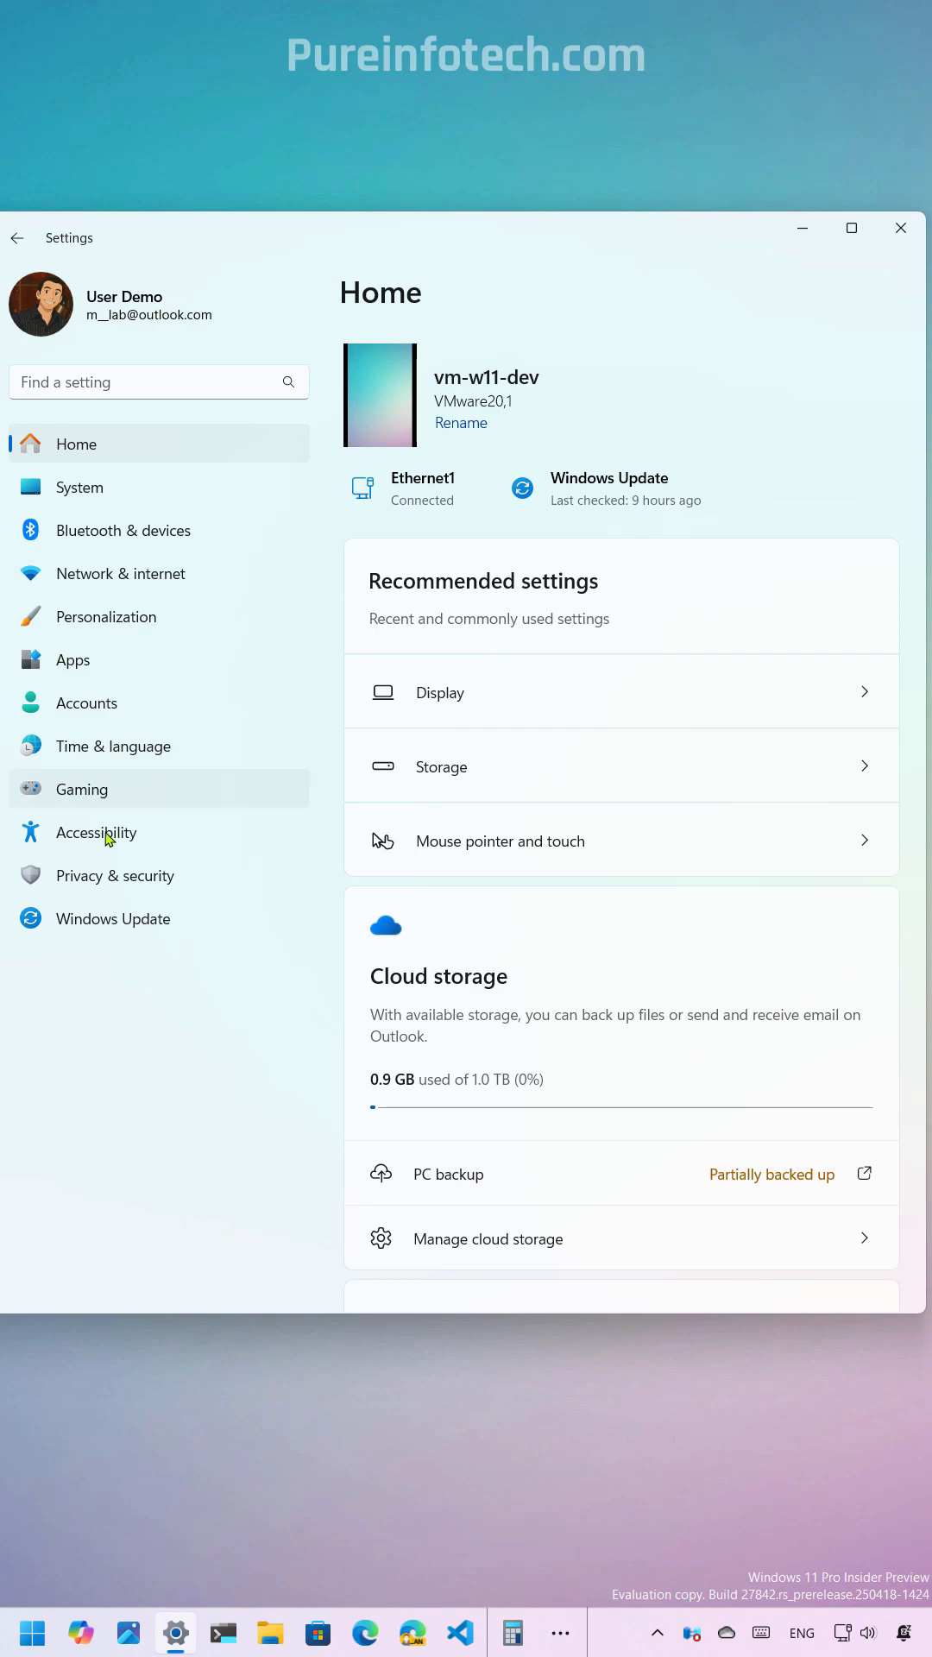
Go to Accessibility and land on the Mouse pointer and touch page.
{"action": "left_click", "coordinate": [95, 832]}
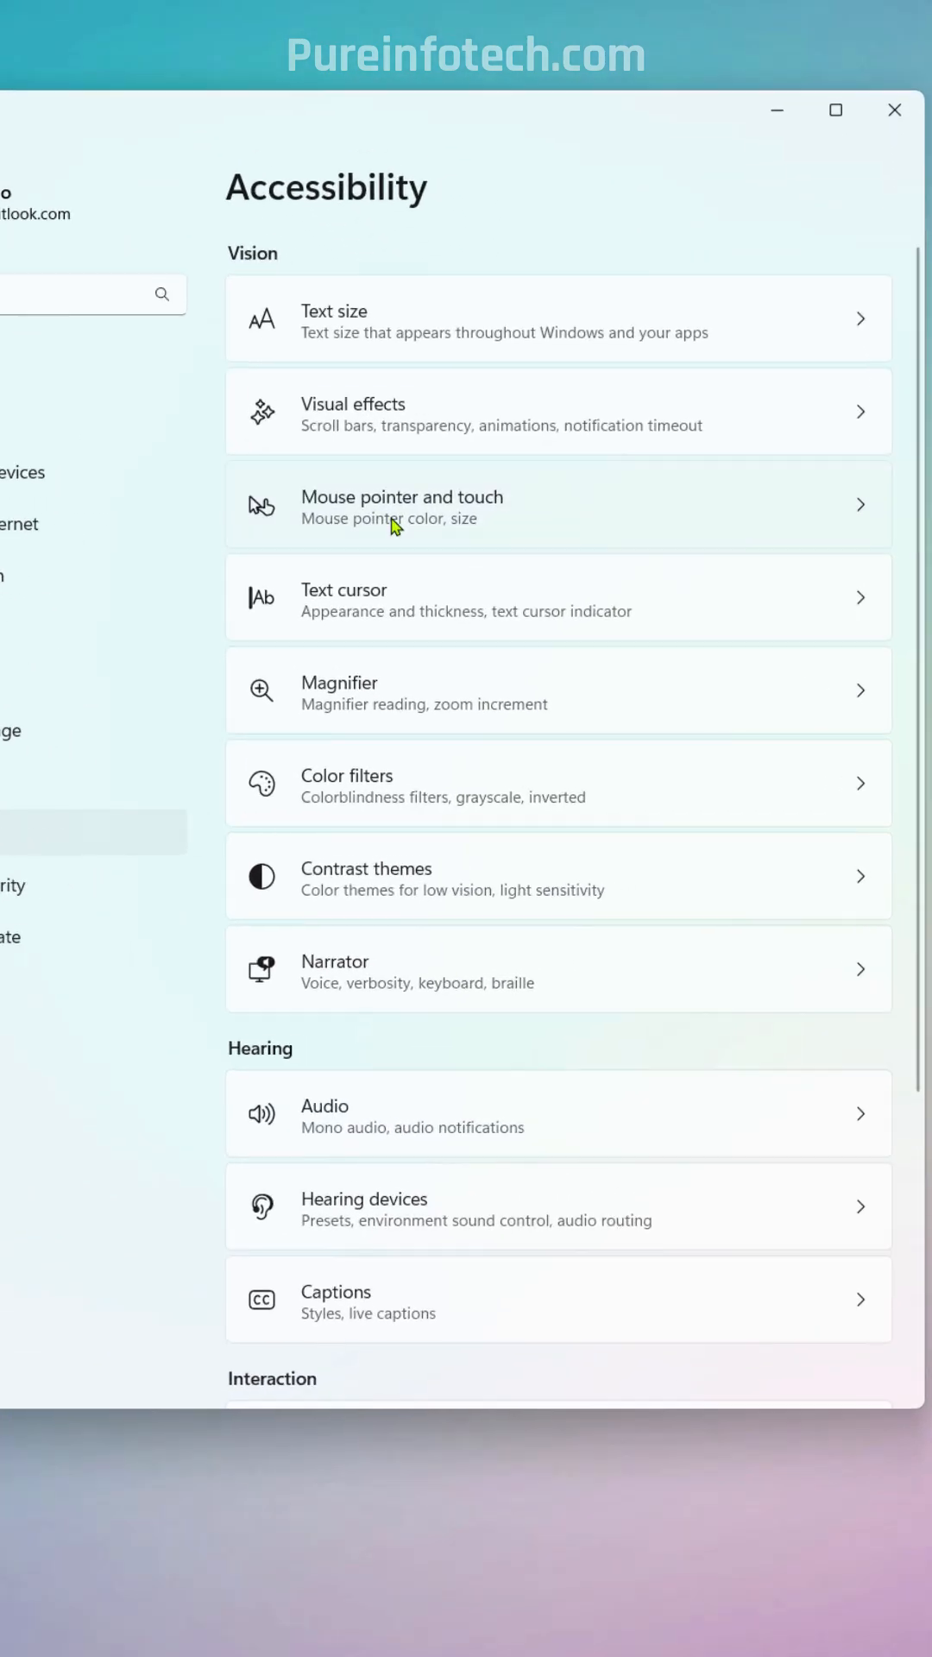
{"action": "left_click", "coordinate": [403, 506]}
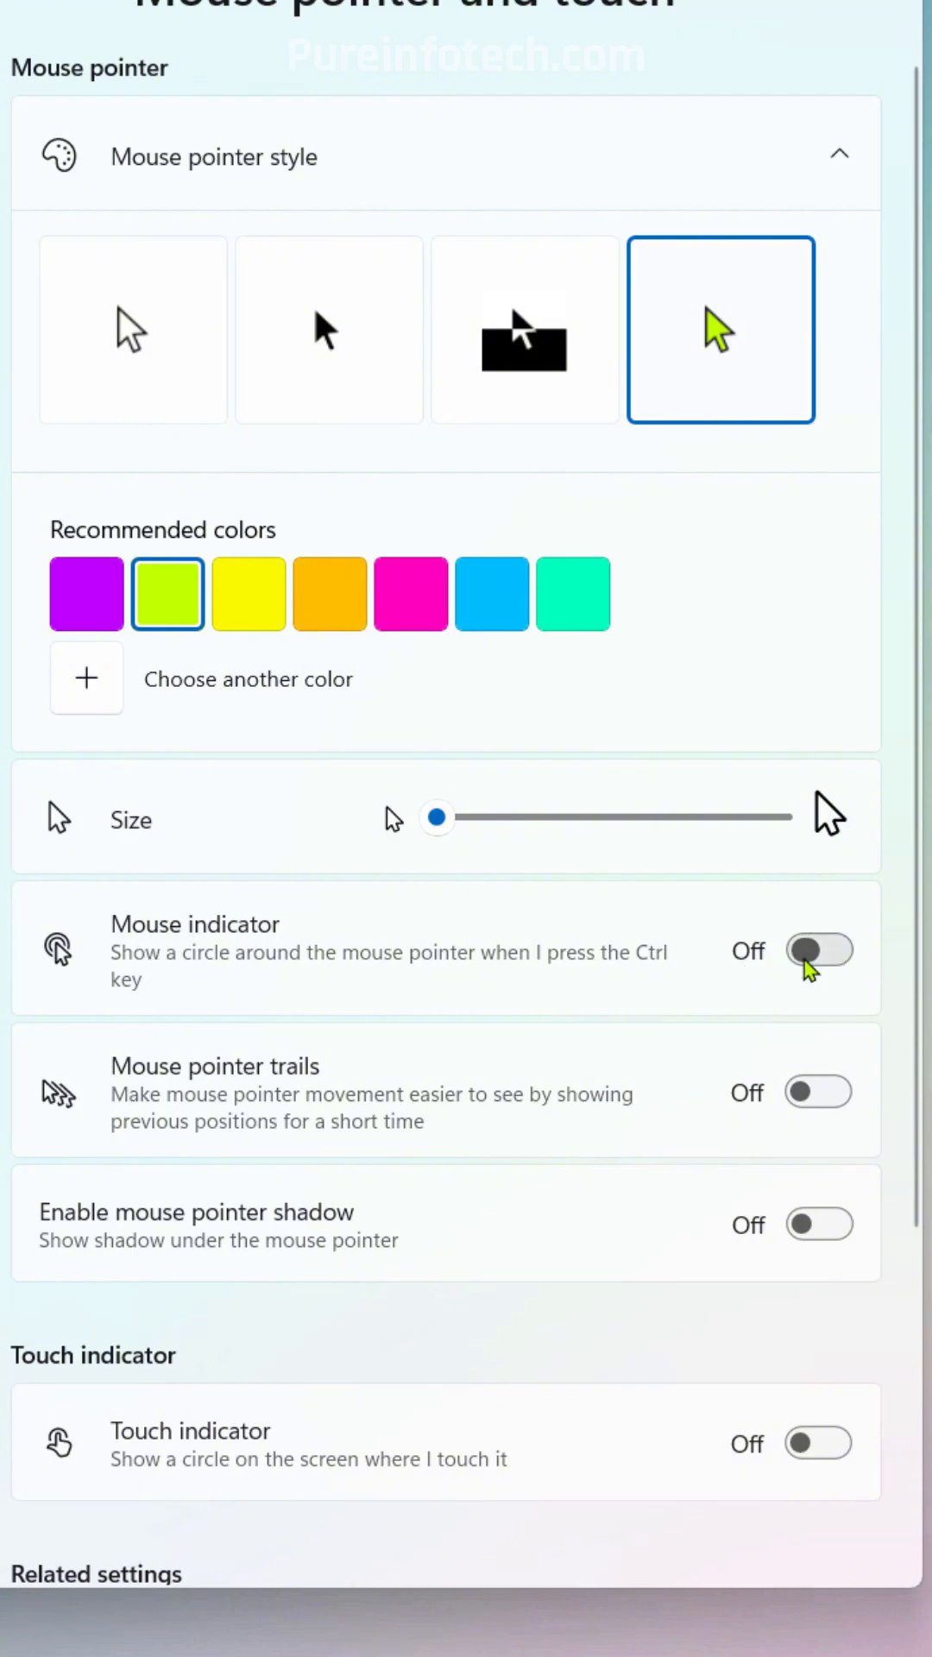
{"action": "left_click", "coordinate": [819, 949]}
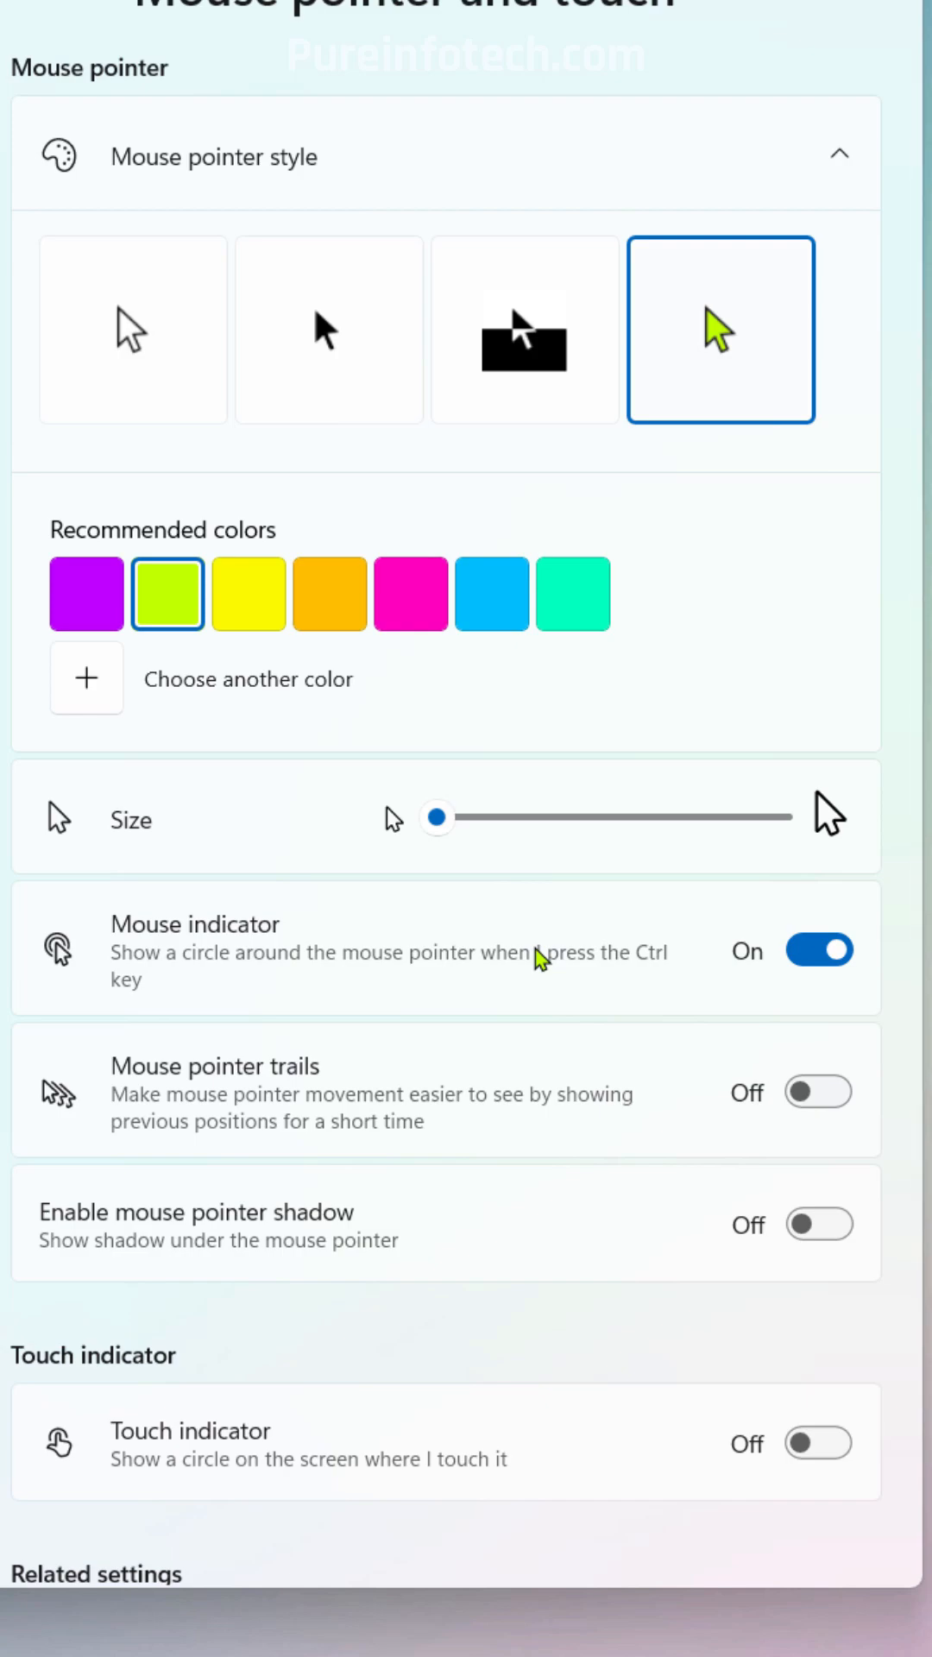
{"action": "left_click", "coordinate": [816, 949]}
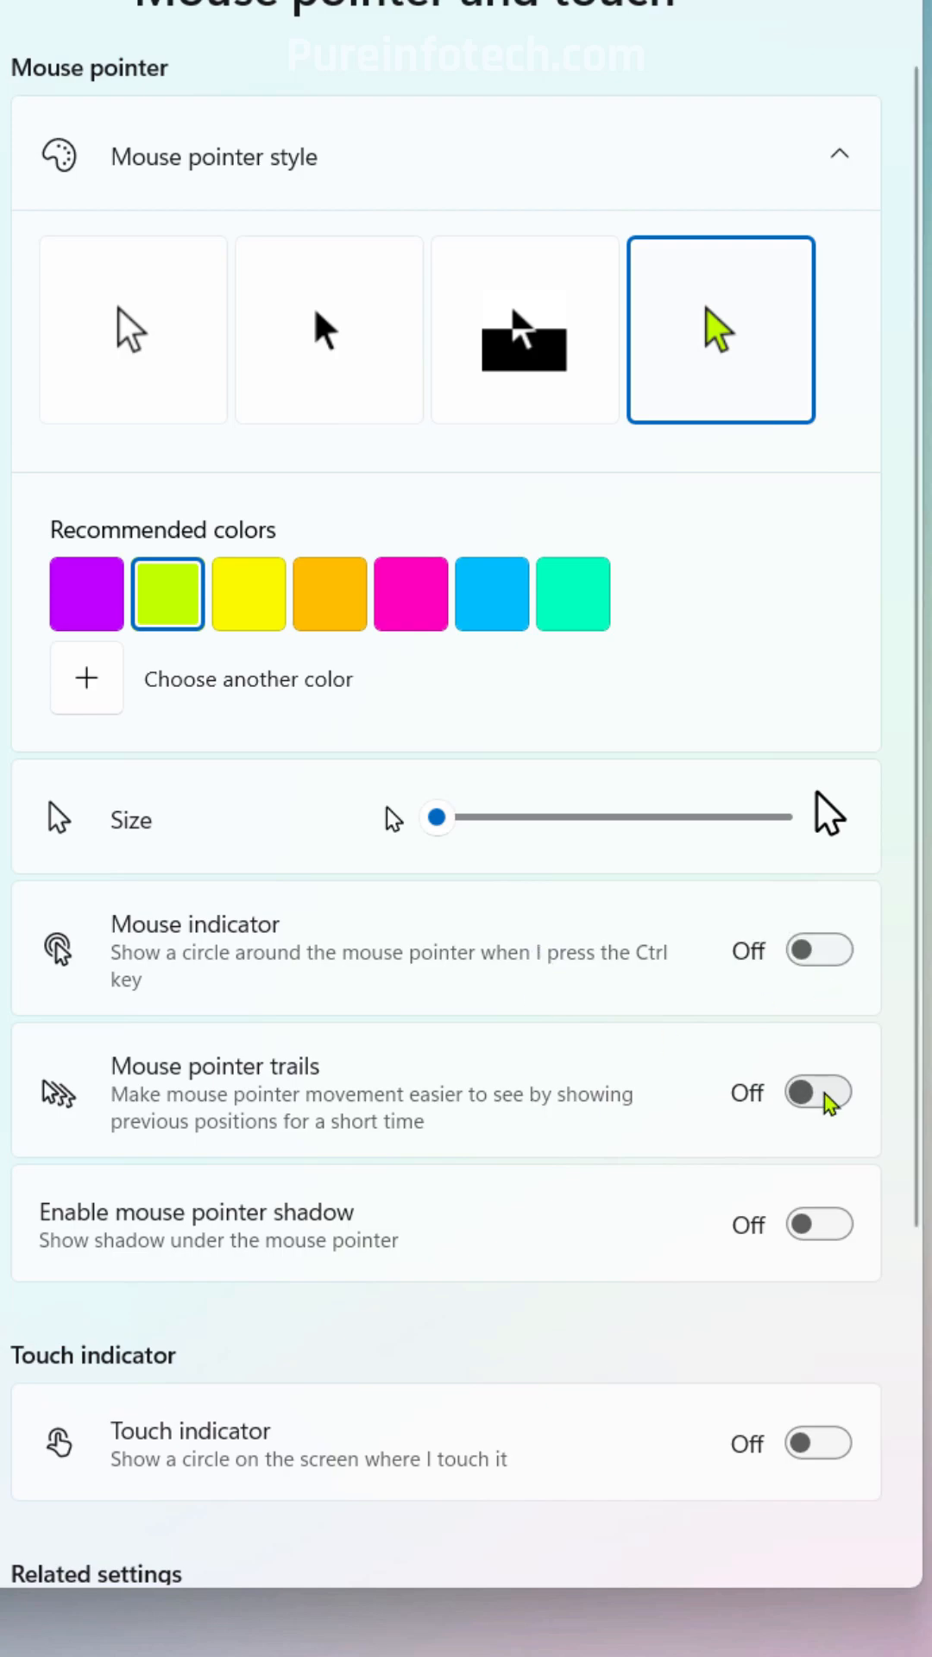
{"action": "left_click", "coordinate": [818, 1091]}
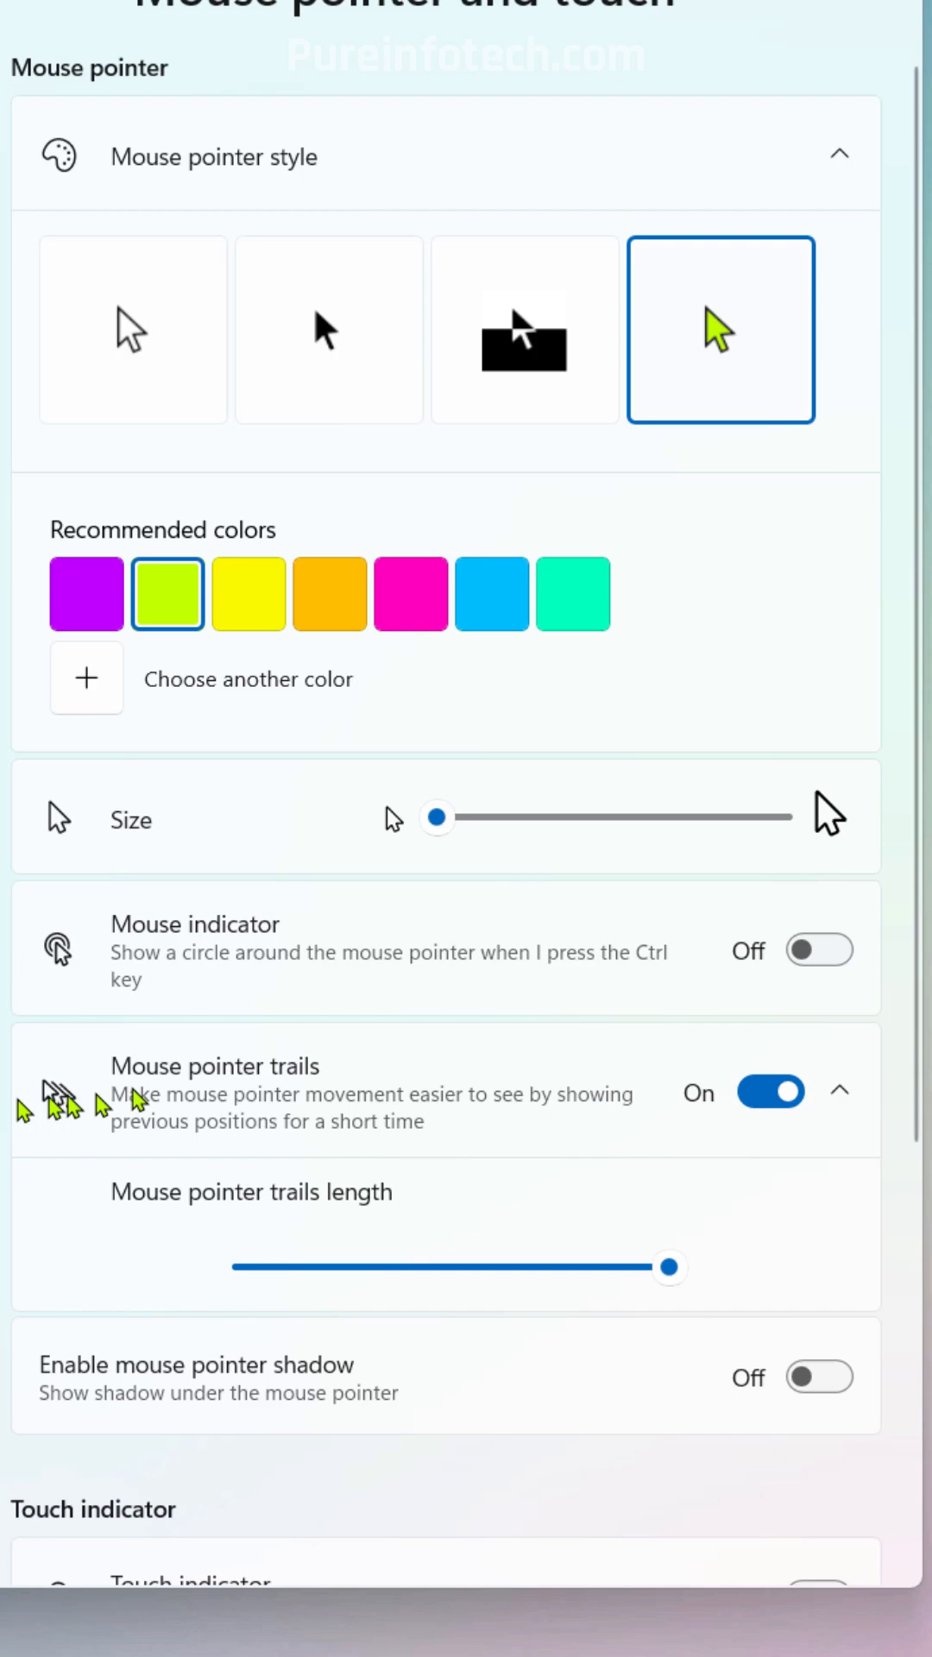
{"action": "left_click_drag", "start_coordinate": [671, 1267], "coordinate": [637, 1267]}
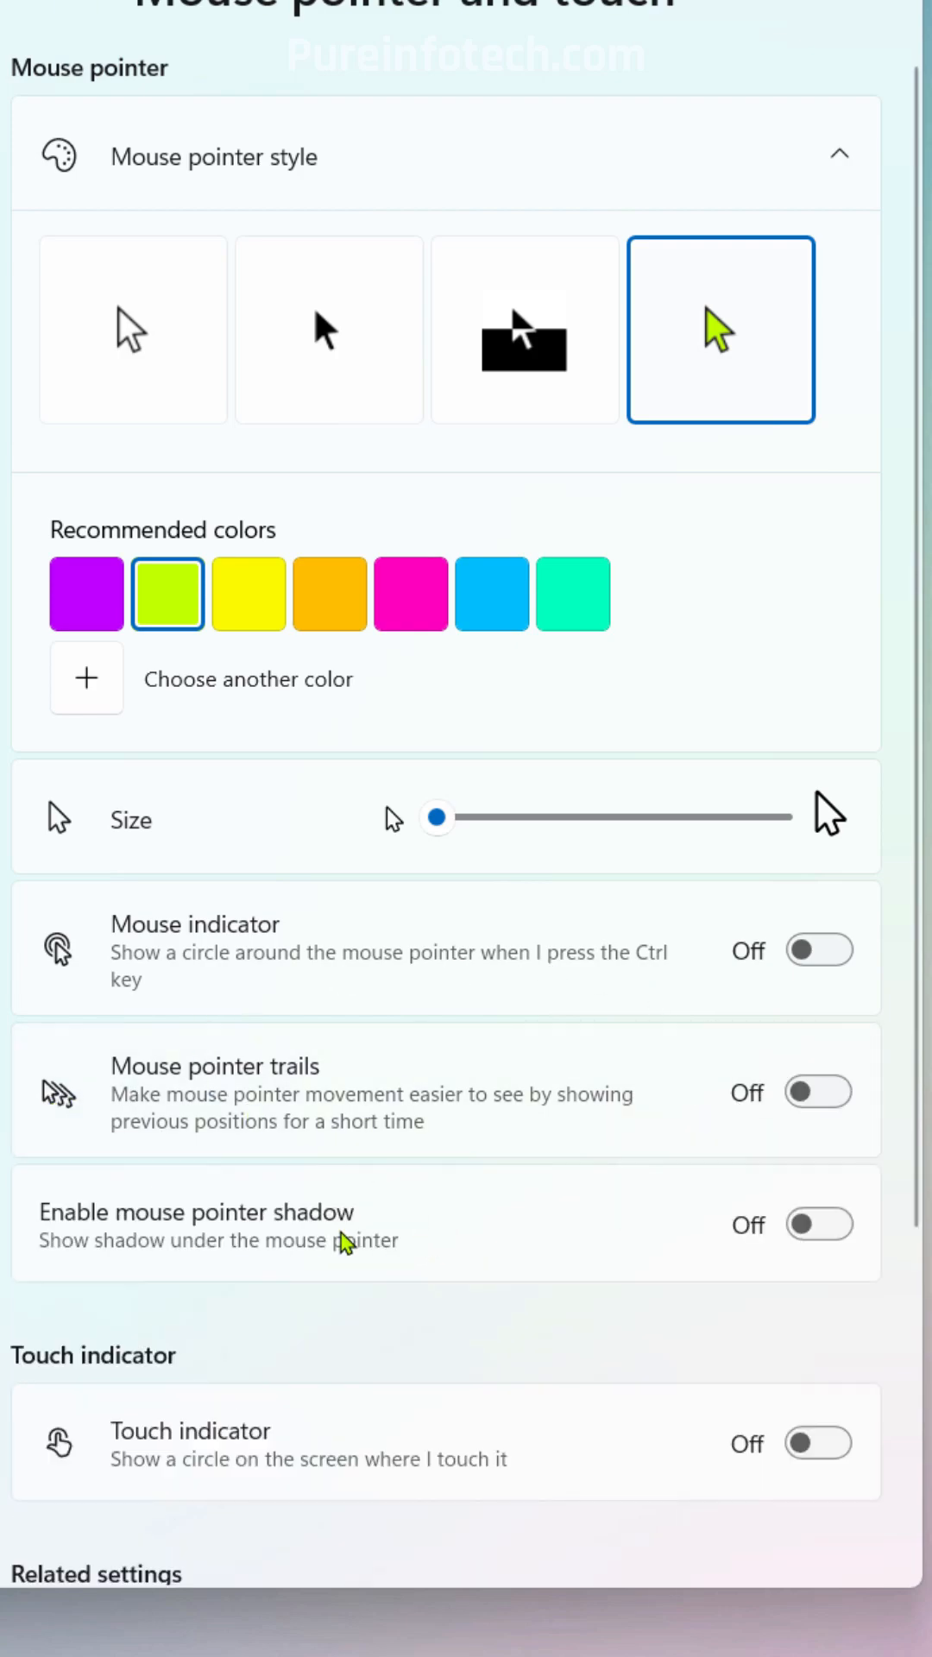
{"action": "mouse_move", "coordinate": [269, 1241]}
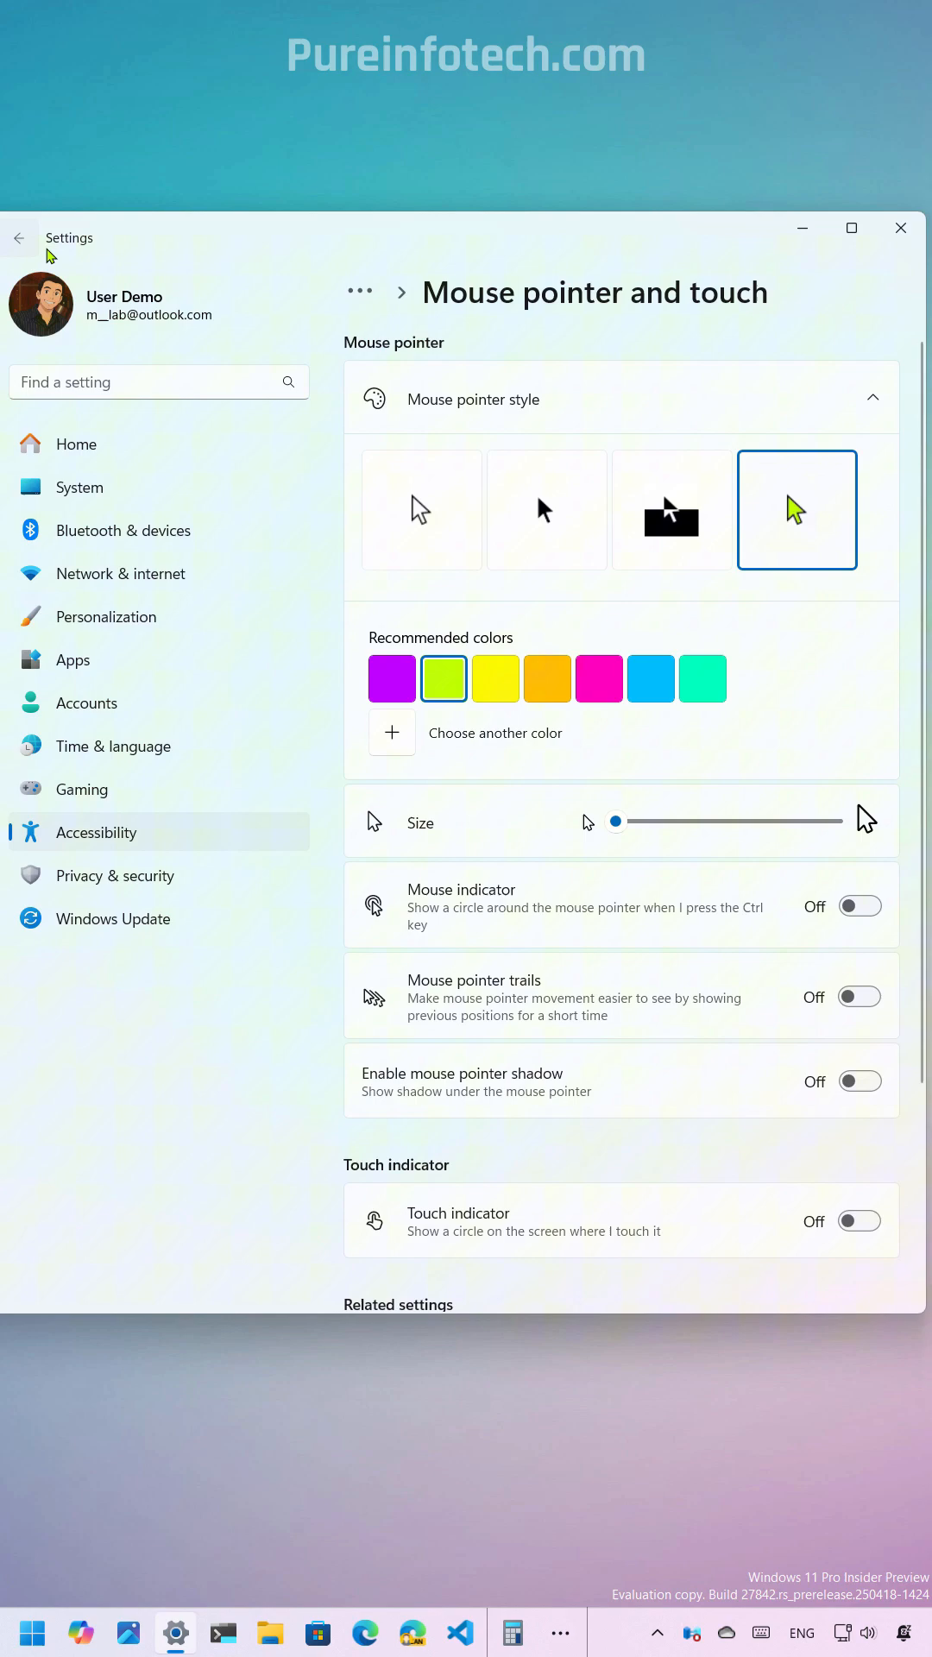
Go back to the Accessibility list and scroll down to the Interaction group.
{"action": "left_click", "coordinate": [17, 237]}
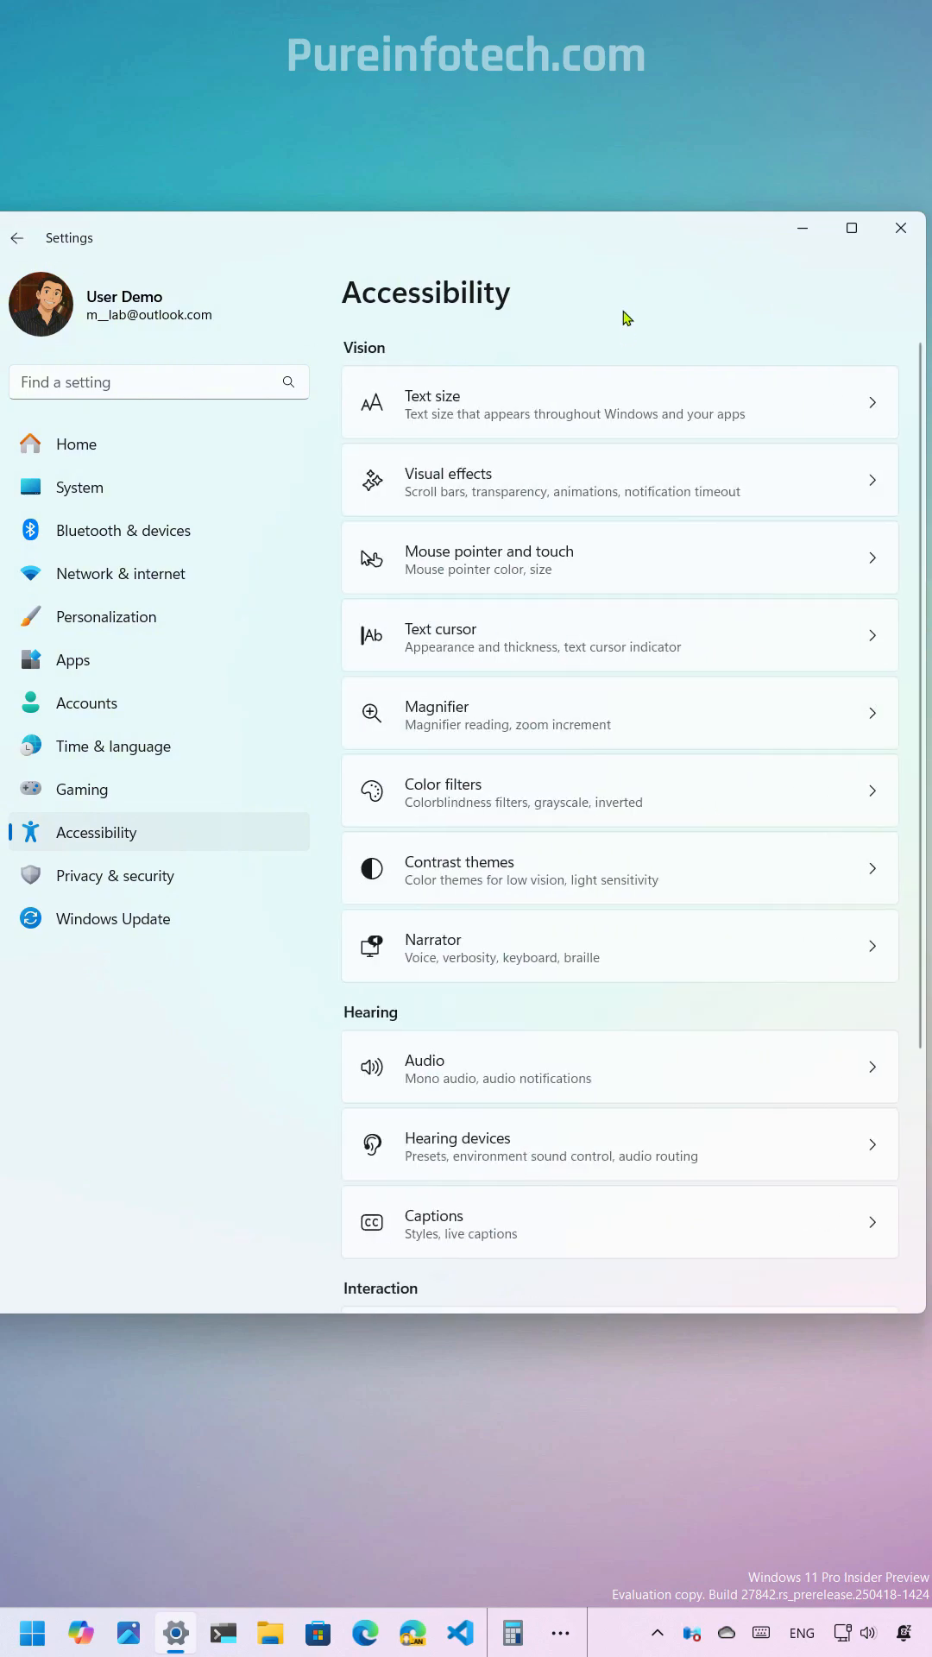
{"action": "scroll", "scroll_direction": "down", "scroll_amount": 3}
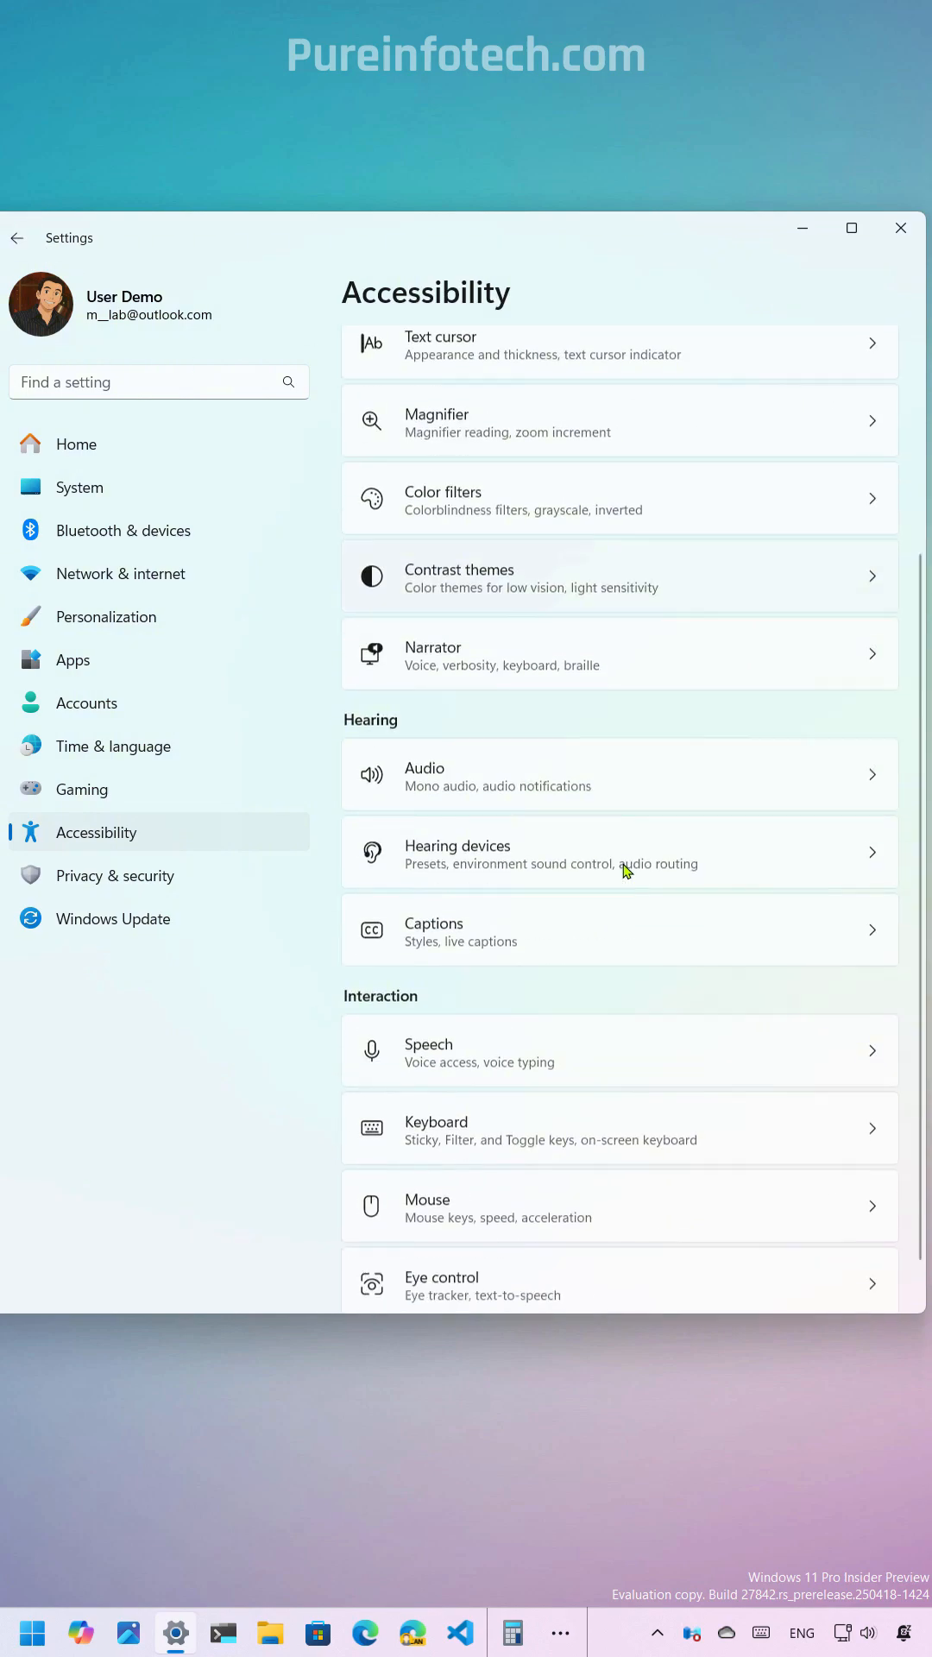
{"action": "scroll", "scroll_direction": "down", "scroll_amount": 3}
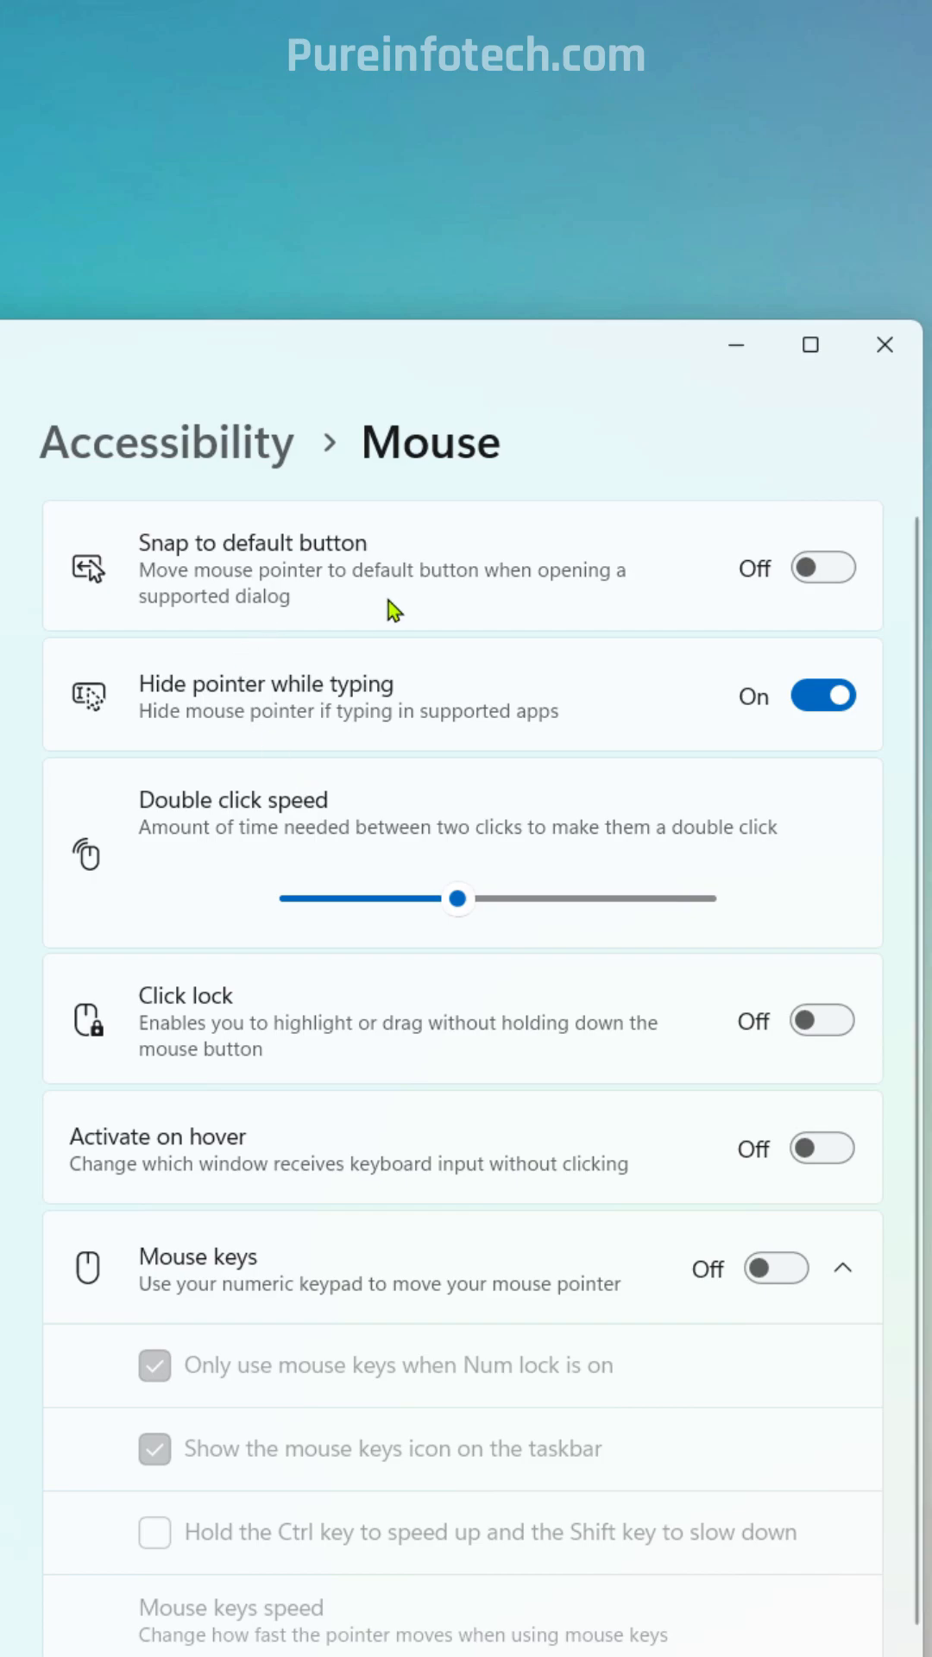
{"action": "mouse_move", "coordinate": [190, 722]}
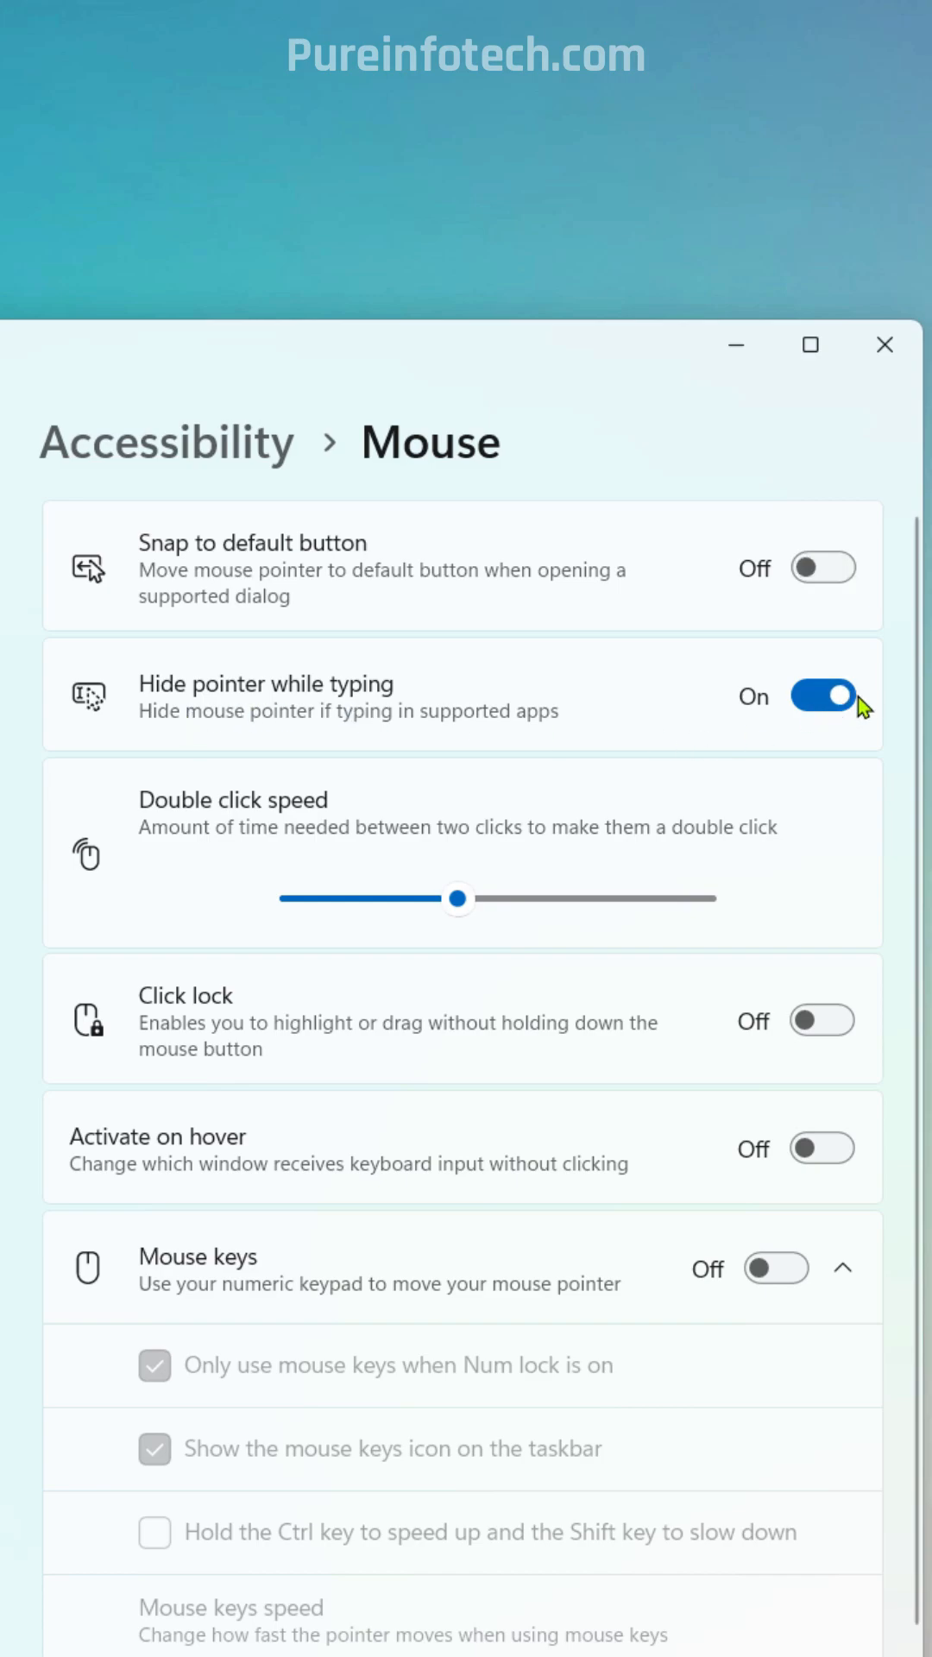
{"action": "mouse_move", "coordinate": [244, 856]}
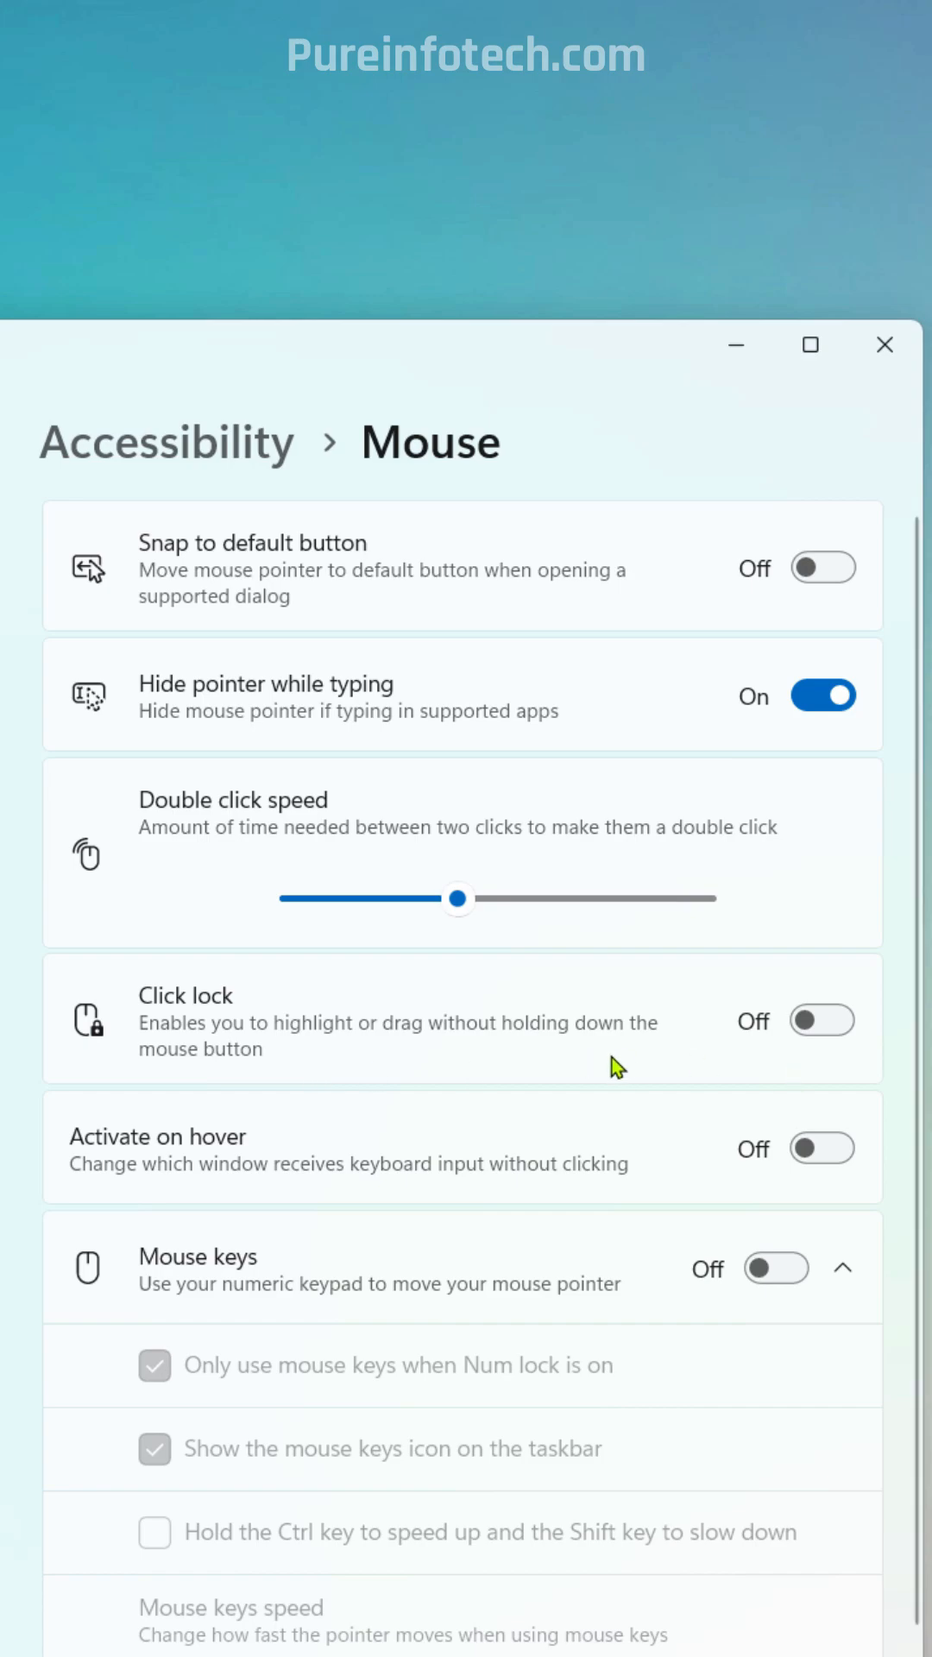
{"action": "mouse_move", "coordinate": [455, 1152]}
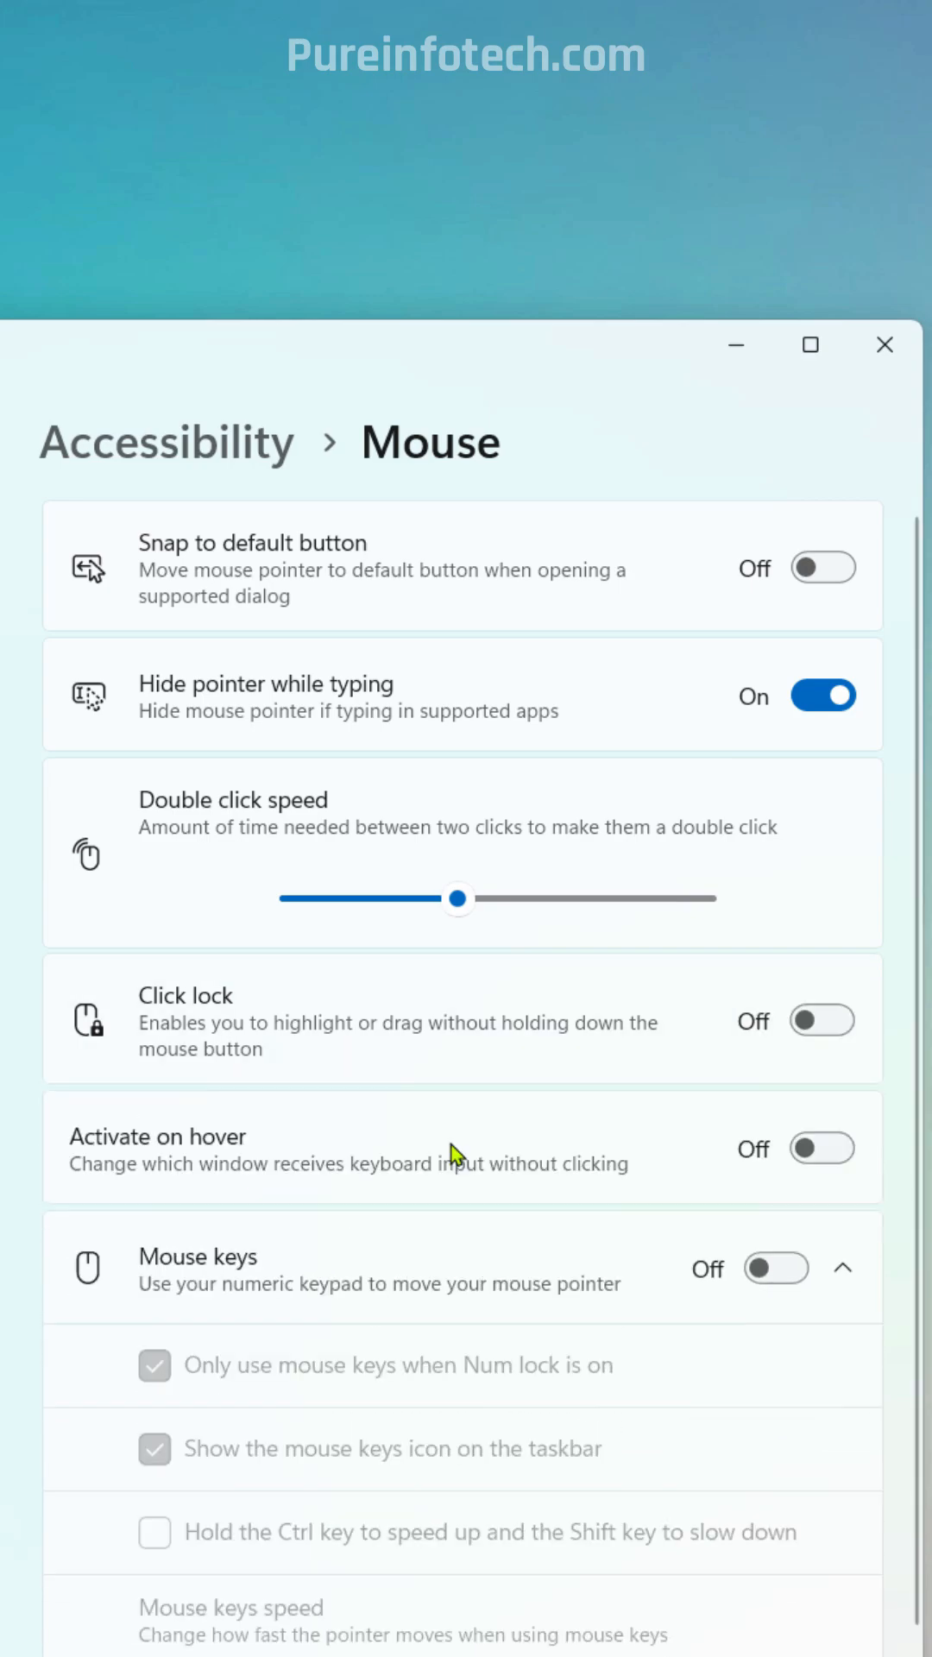
{"action": "mouse_move", "coordinate": [497, 1152]}
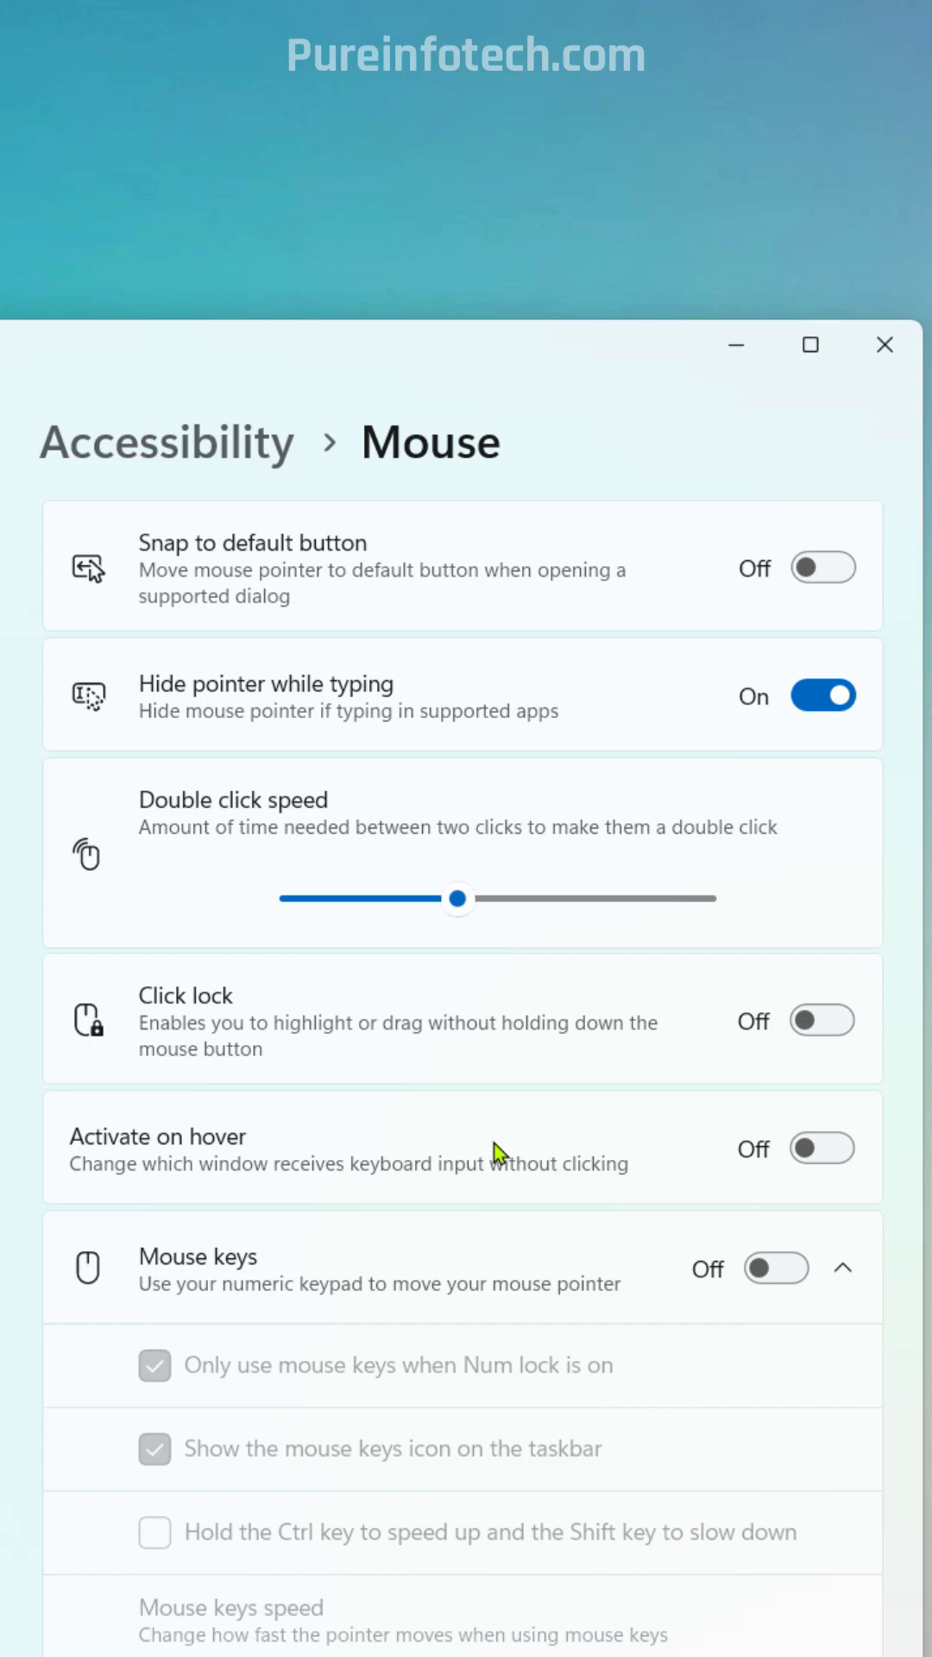
{"action": "scroll", "scroll_direction": "down", "scroll_amount": 3}
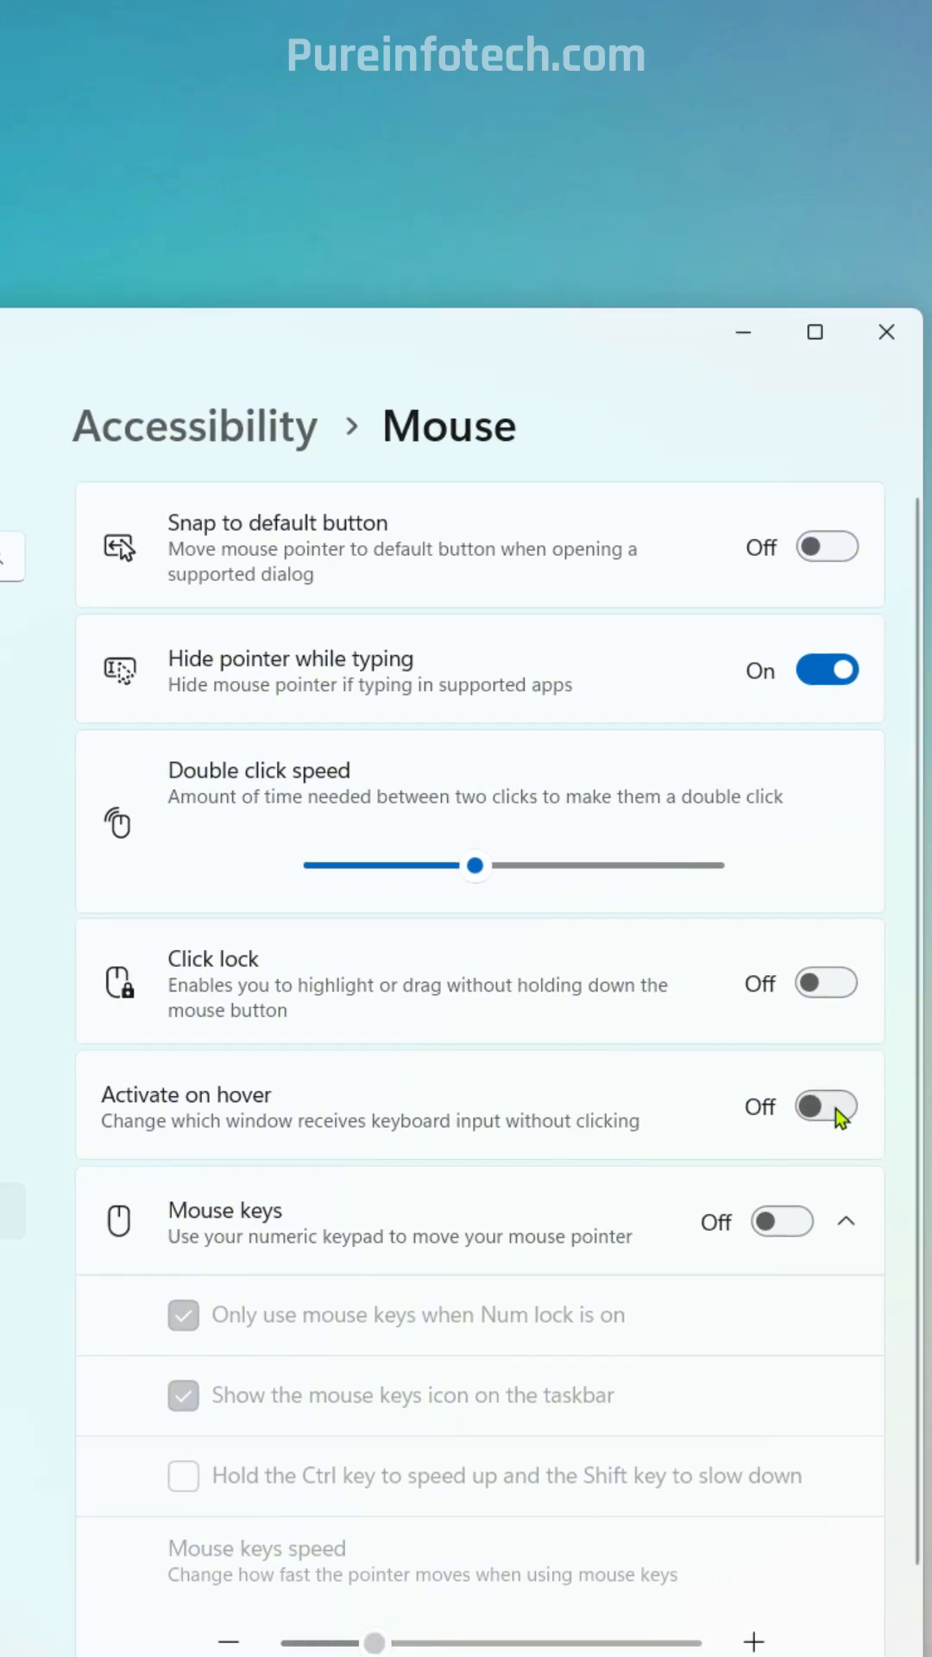
{"action": "left_click", "coordinate": [814, 331]}
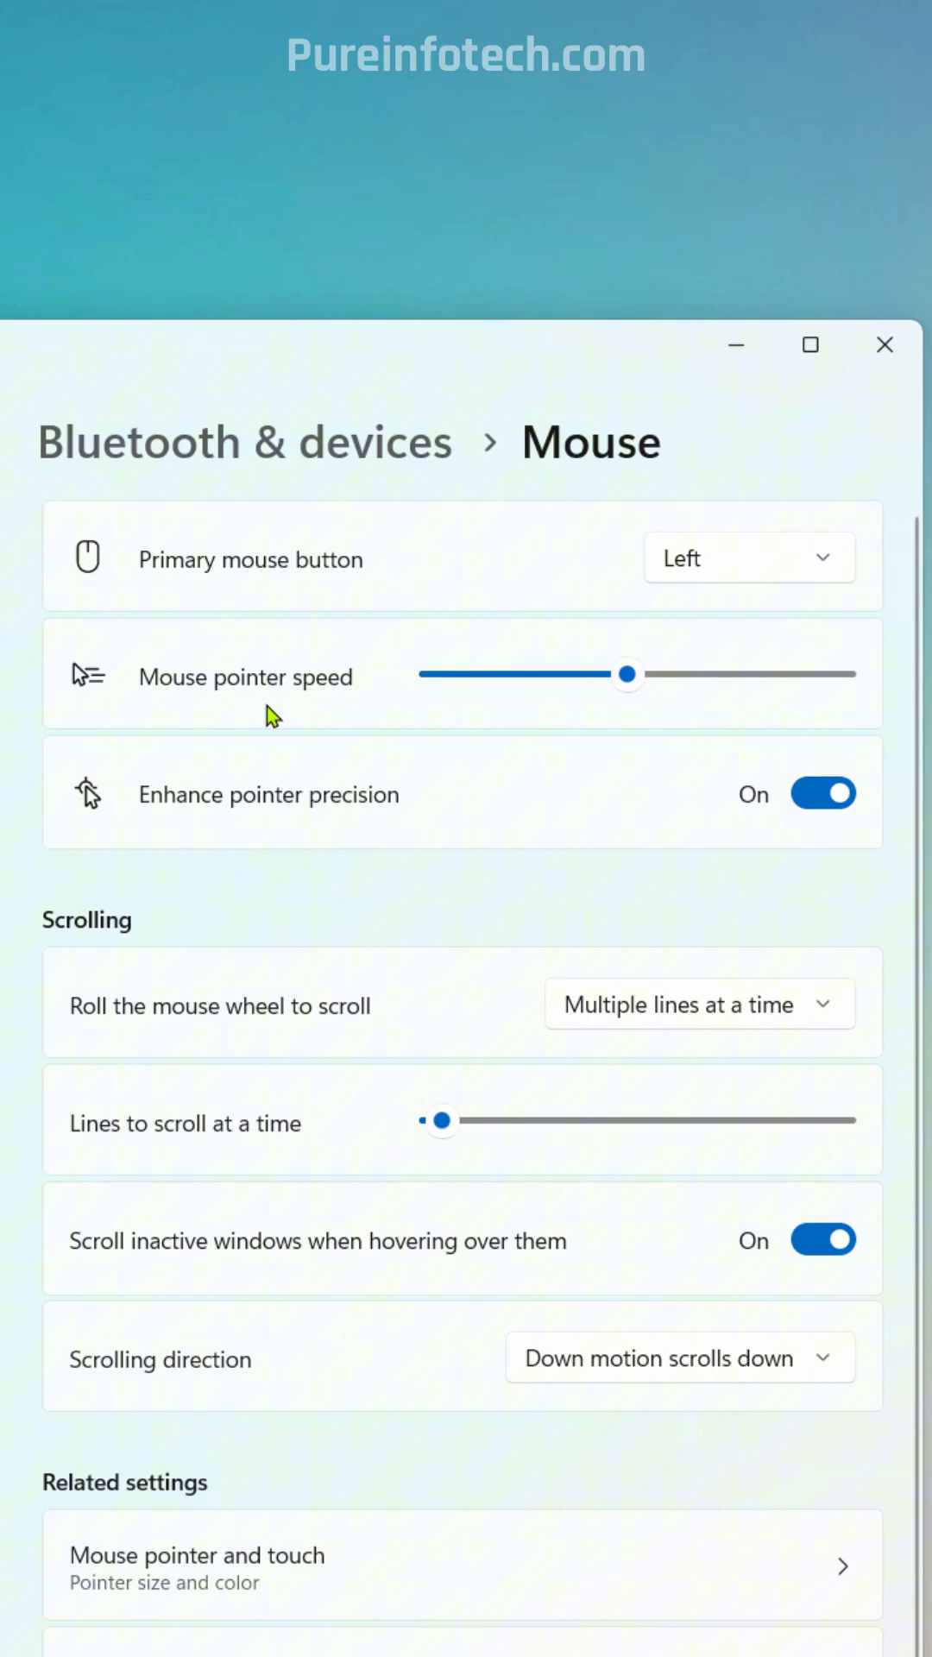
{"action": "mouse_move", "coordinate": [235, 841]}
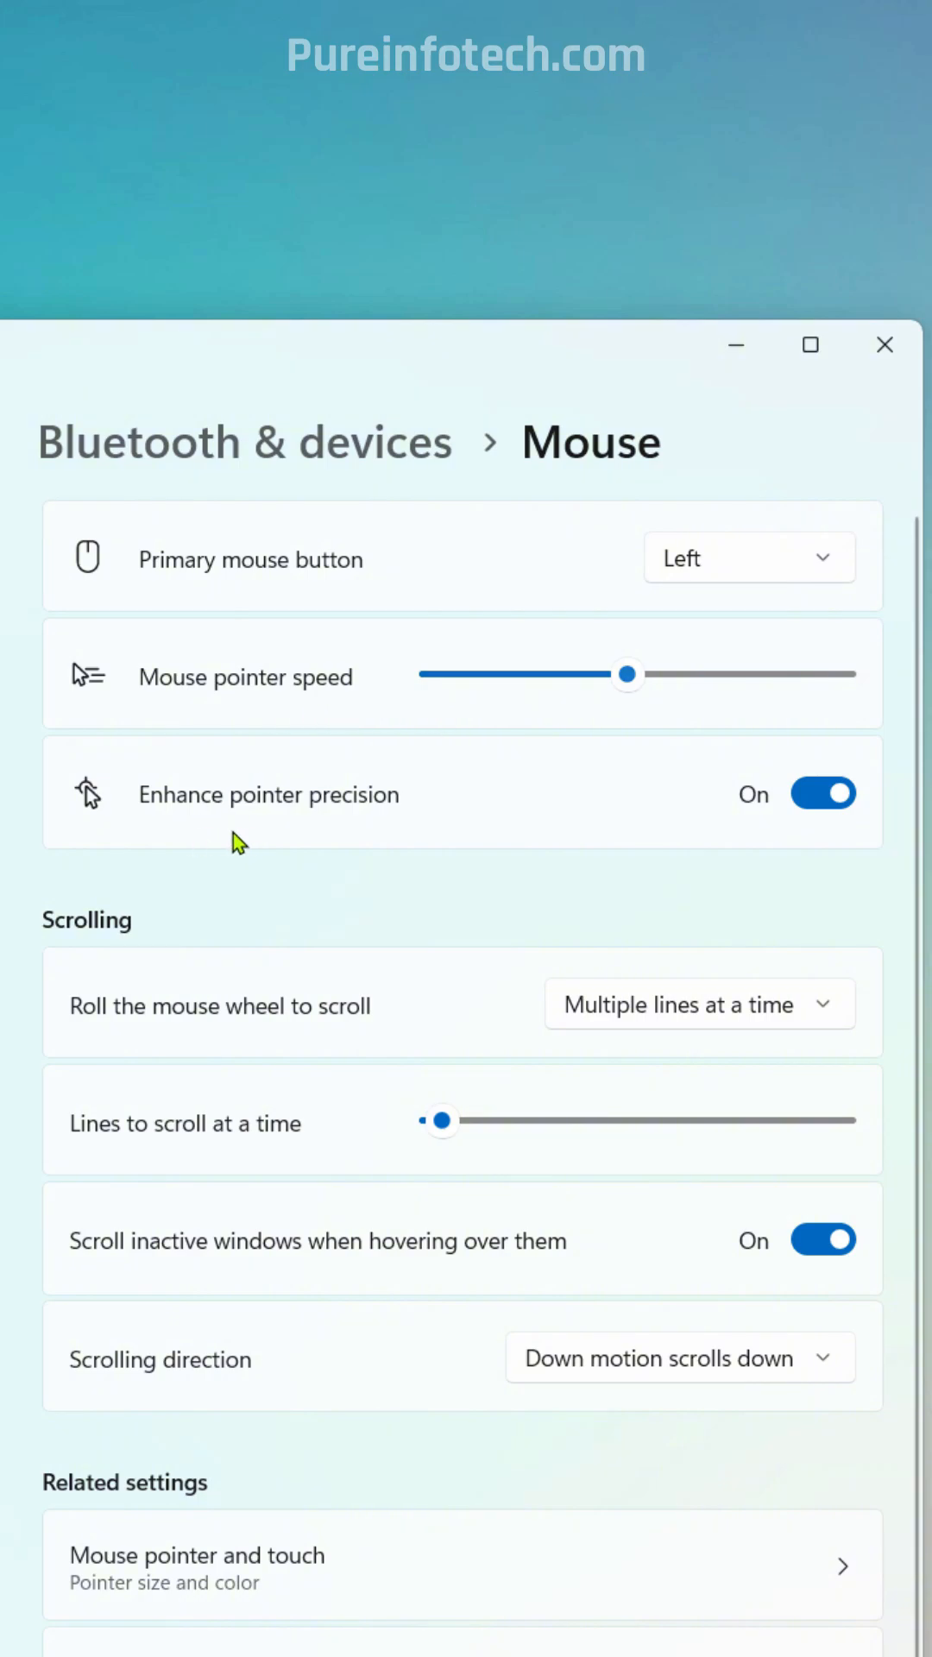